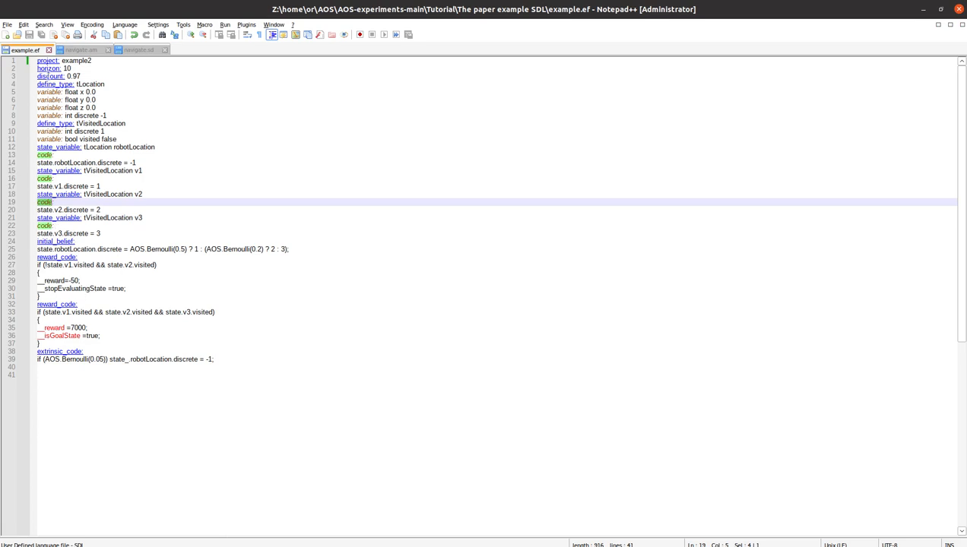
- Browse to the AOS-experiments-main Tutorial folder and close the example.ef document
click(114, 140)
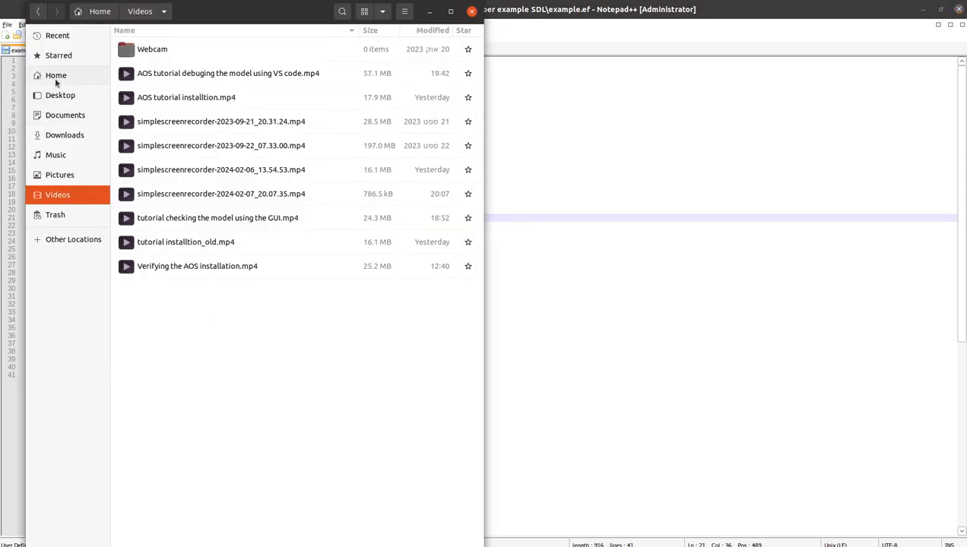
click(55, 76)
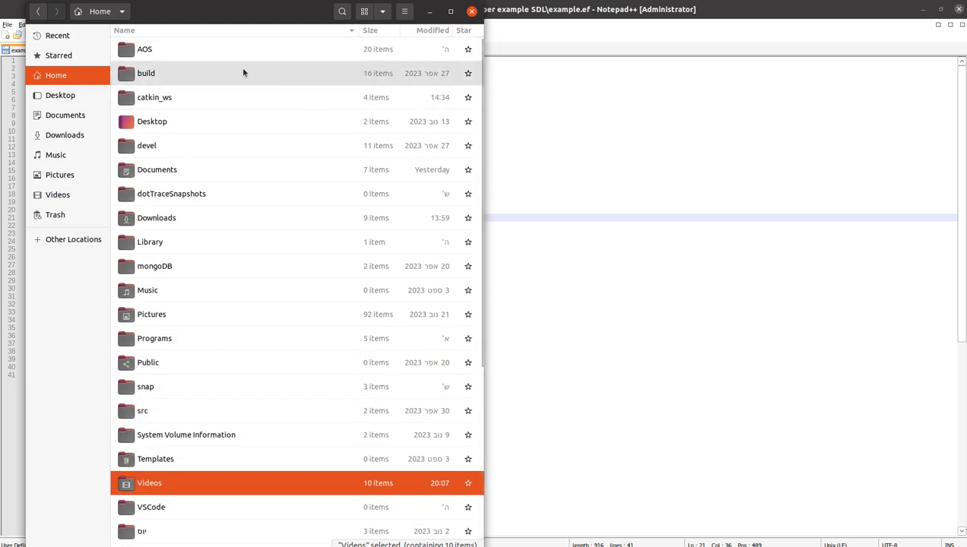
double_click(145, 48)
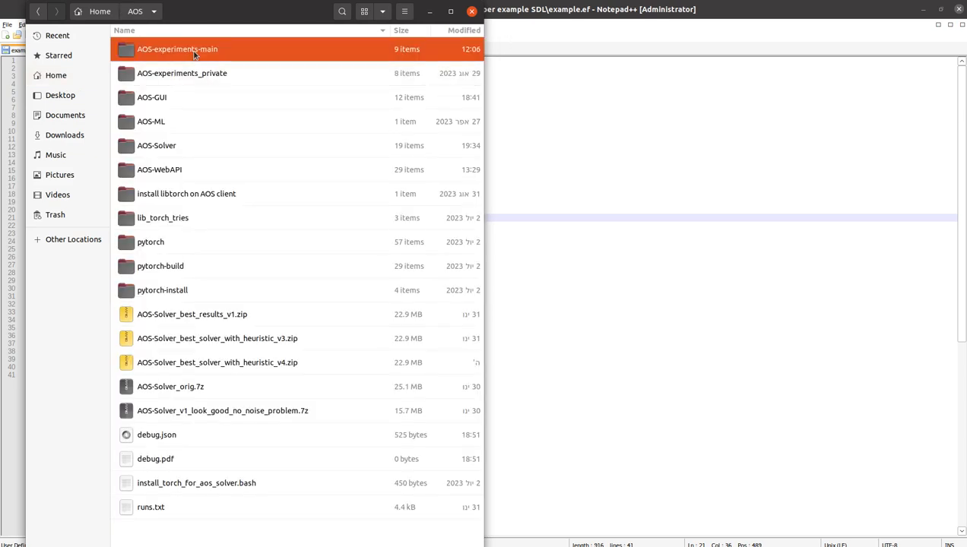
double_click(176, 48)
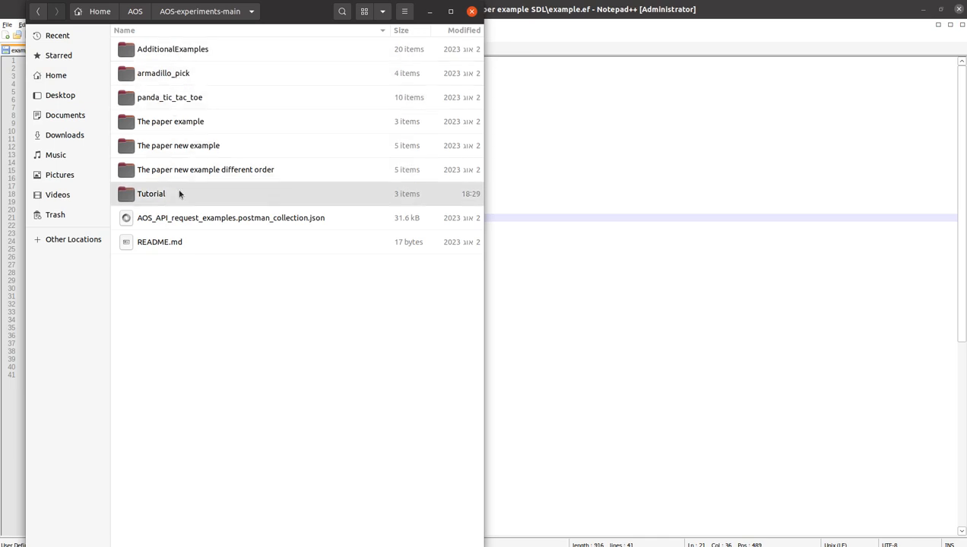
double_click(151, 193)
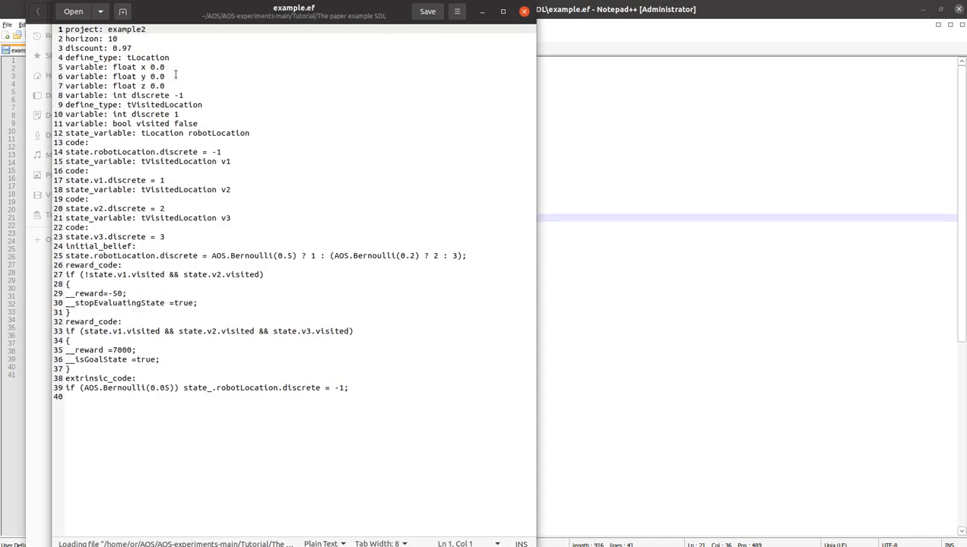
click(73, 15)
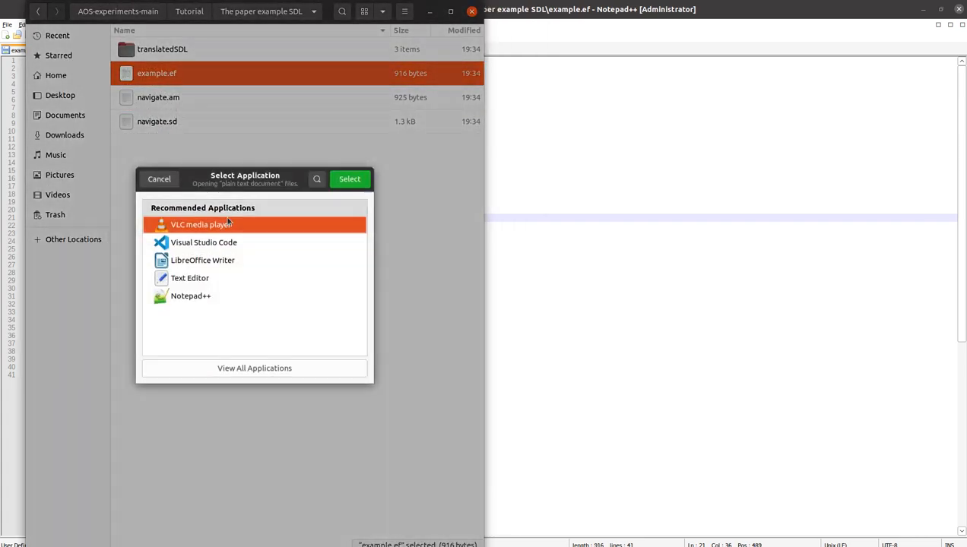
click(158, 179)
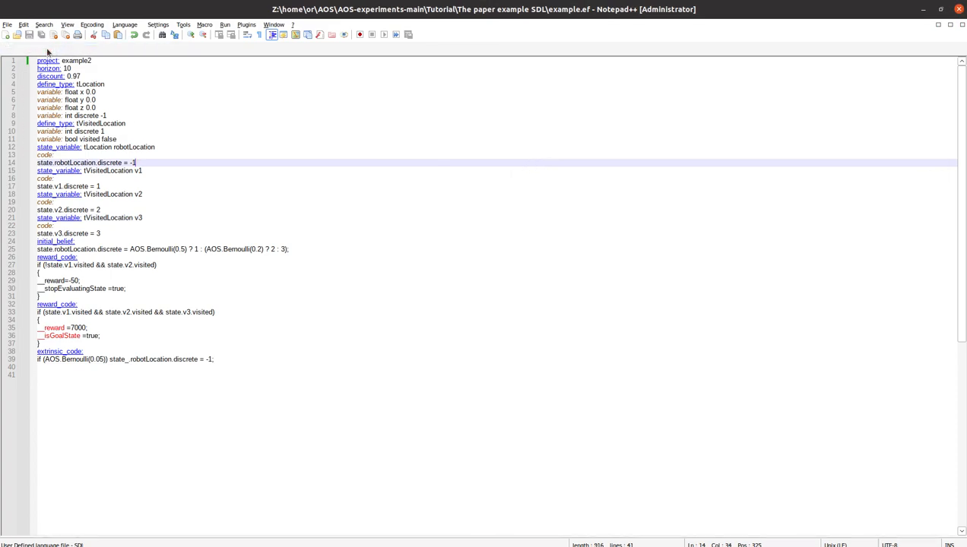
click(9, 37)
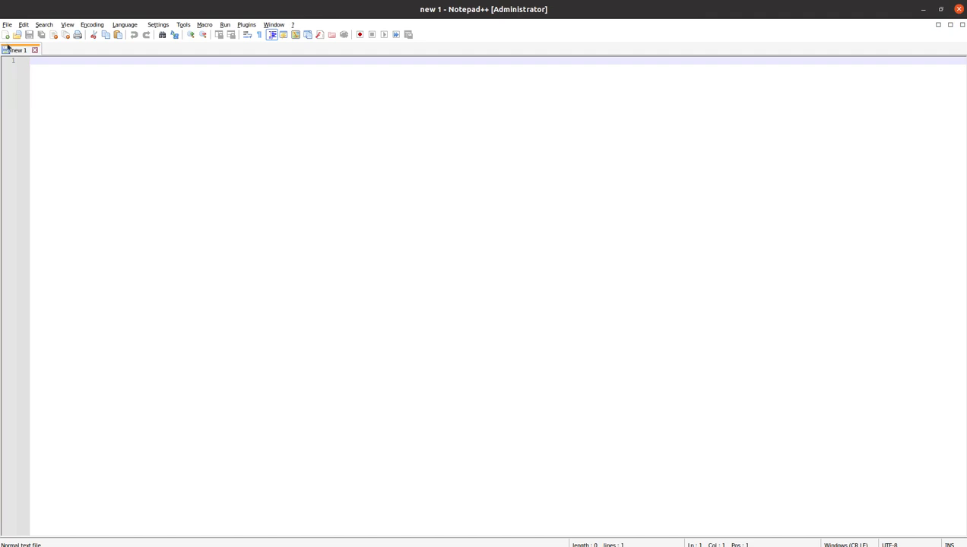
- Open navigate.am from the paper example SDL folder in Notepad++
click(17, 36)
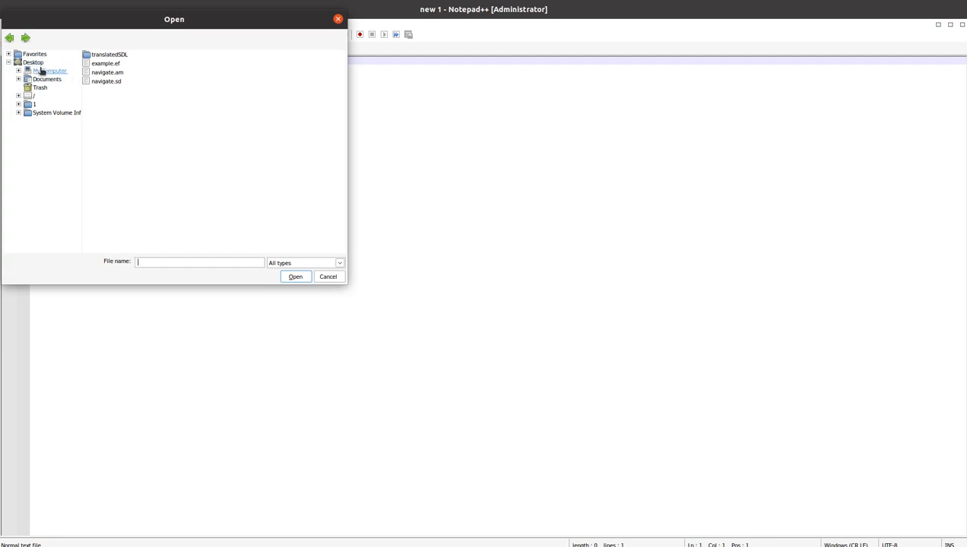
click(47, 70)
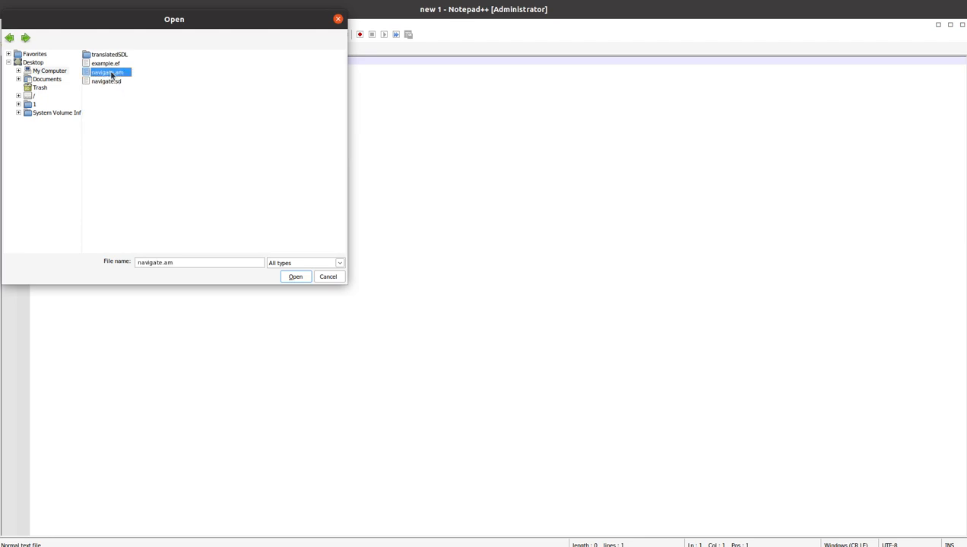
click(295, 277)
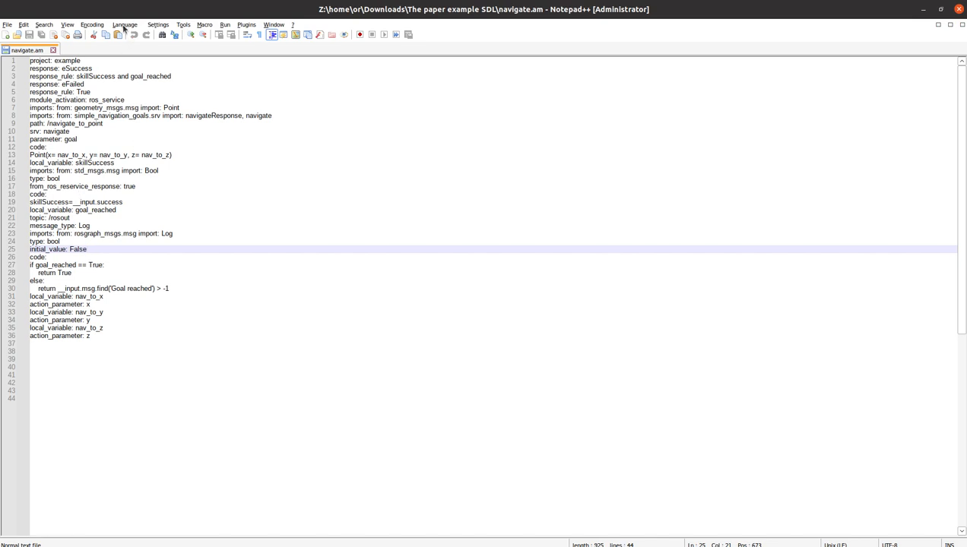
- Bring up the User Defined Language editor from the Language menu
click(125, 24)
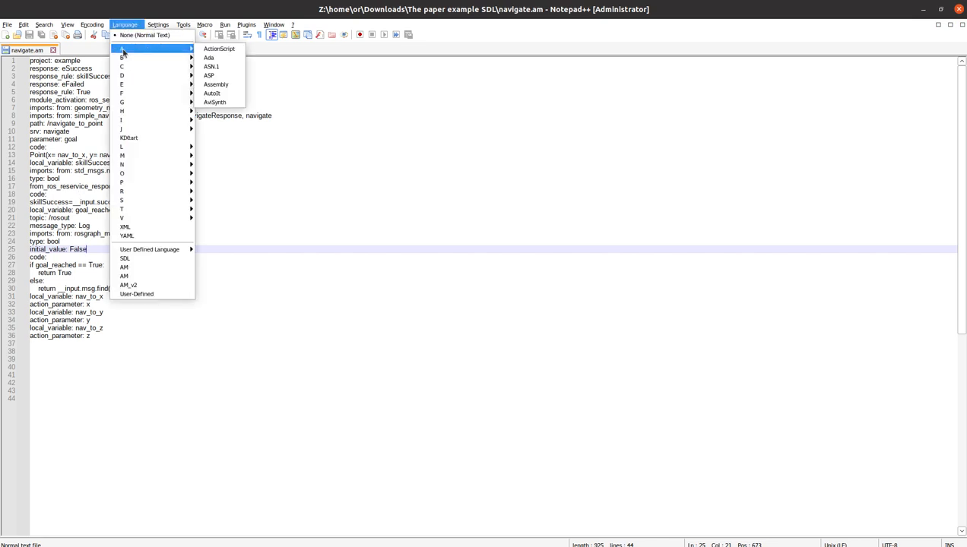
mouse_move(136, 249)
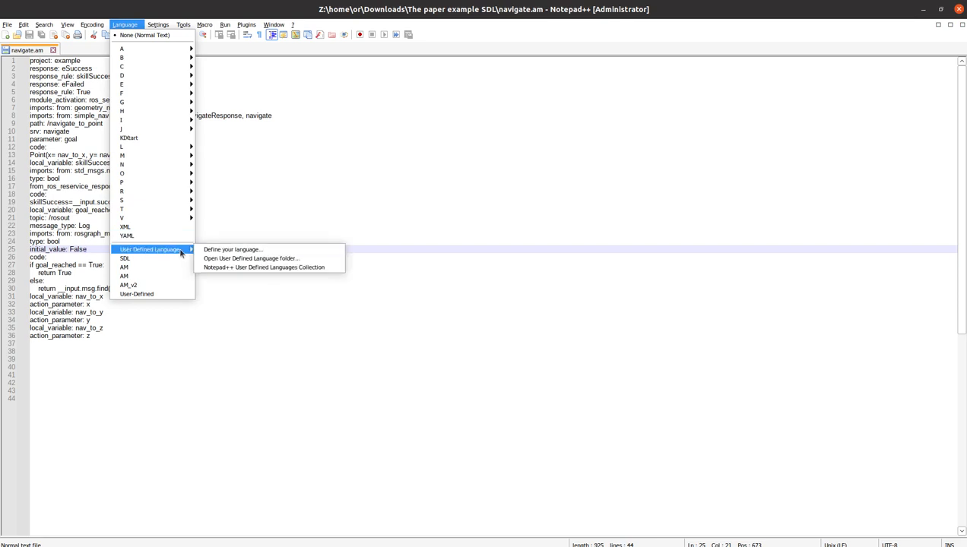
mouse_move(137, 294)
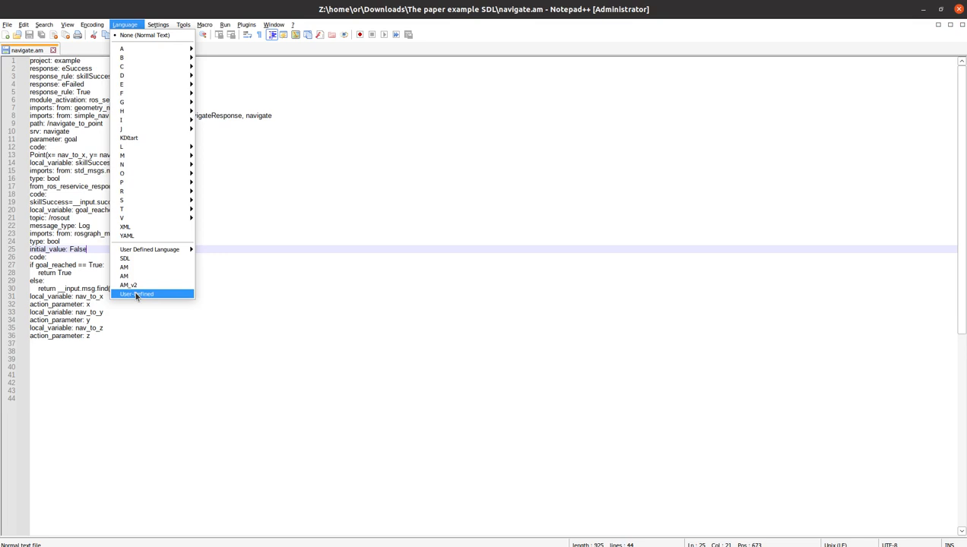
mouse_move(149, 249)
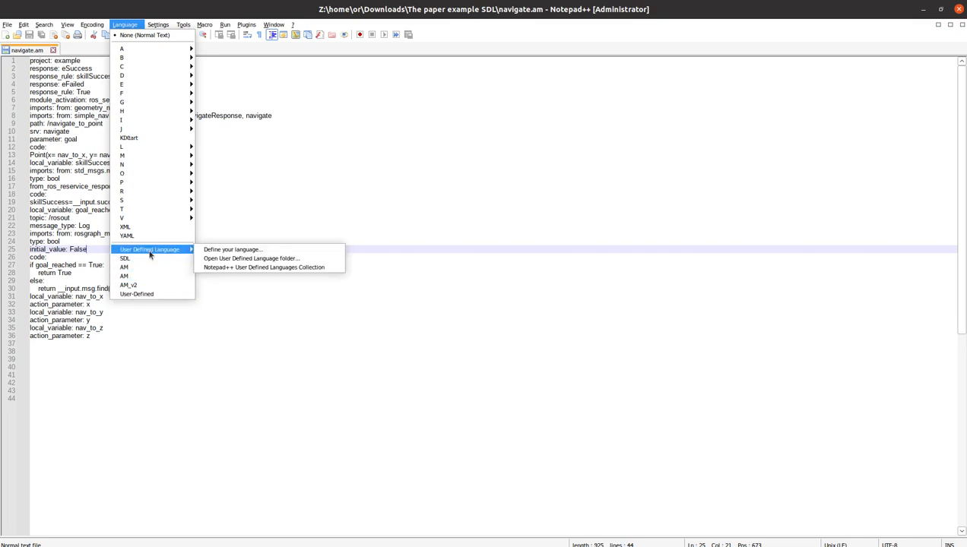
mouse_move(137, 249)
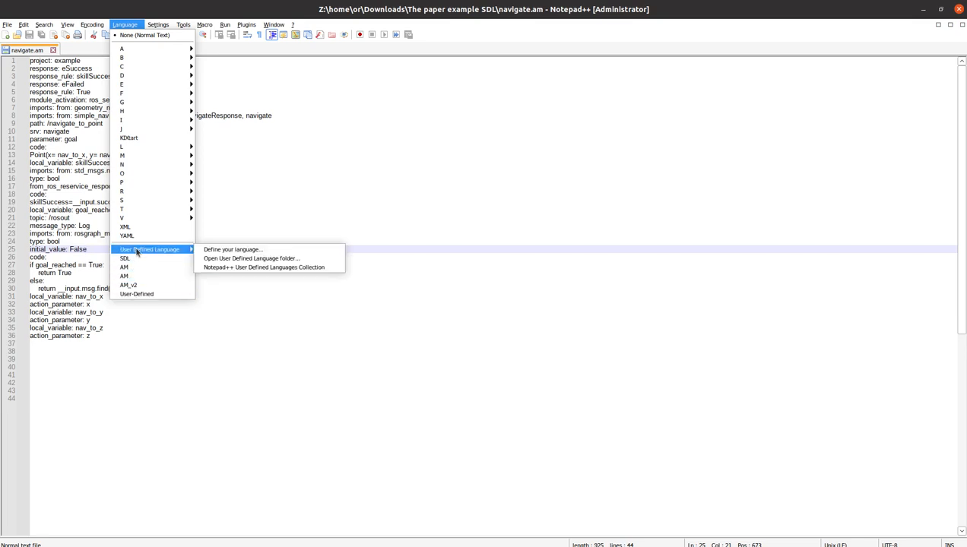
mouse_move(233, 249)
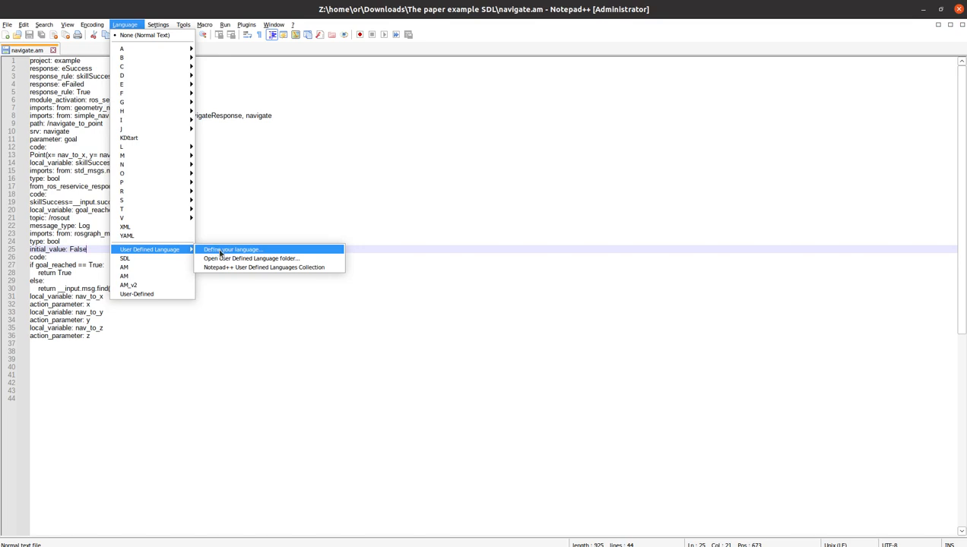
click(231, 249)
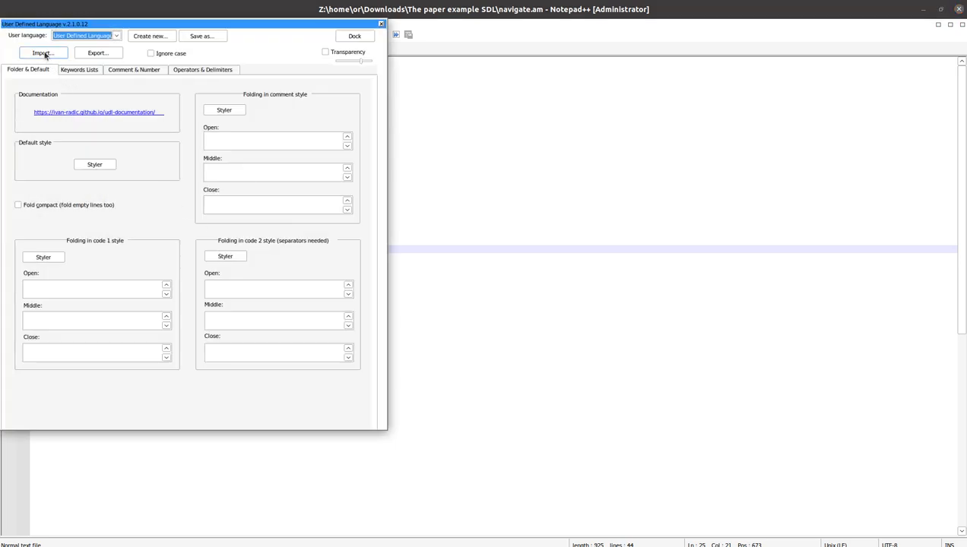
- Import the SDL_note_pad_plus_plus.xml language definition from the XML folder
click(40, 52)
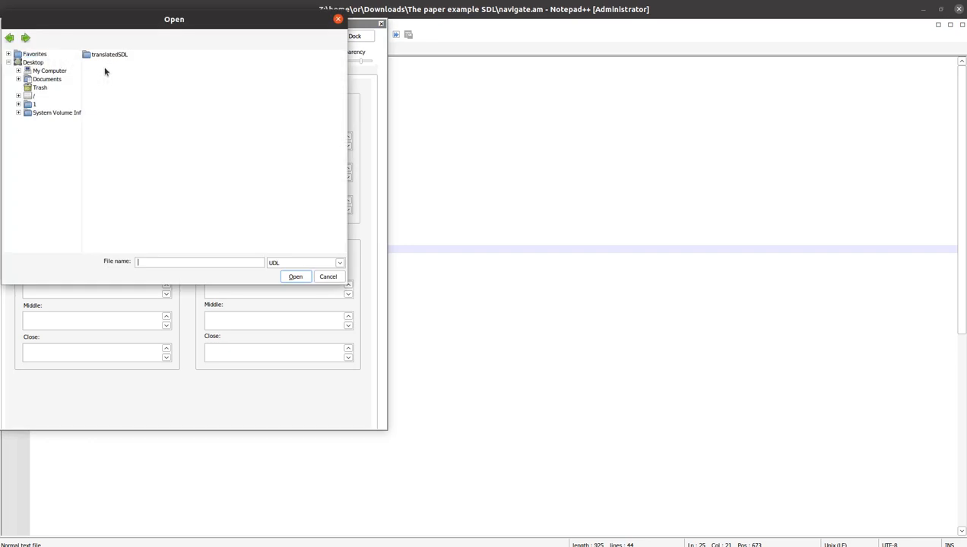
click(43, 70)
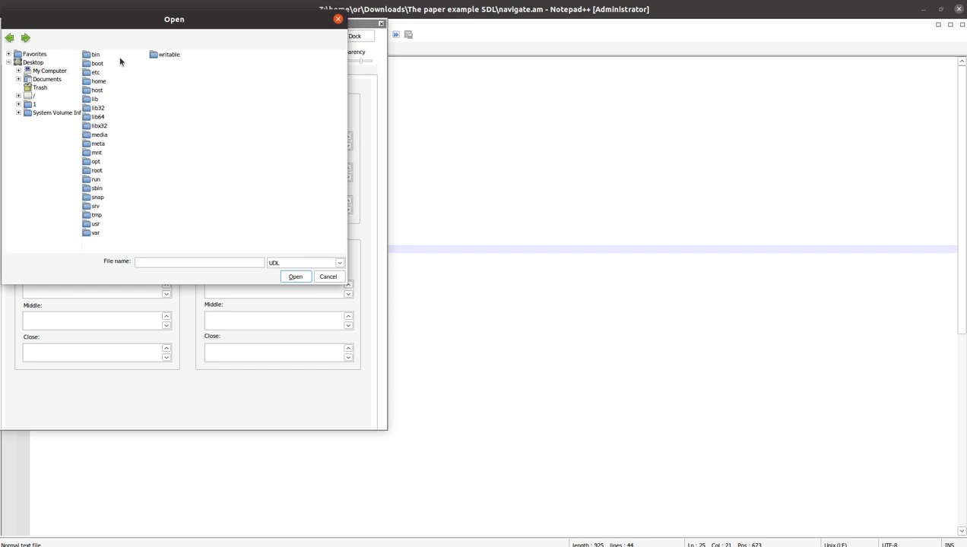
mouse_move(139, 143)
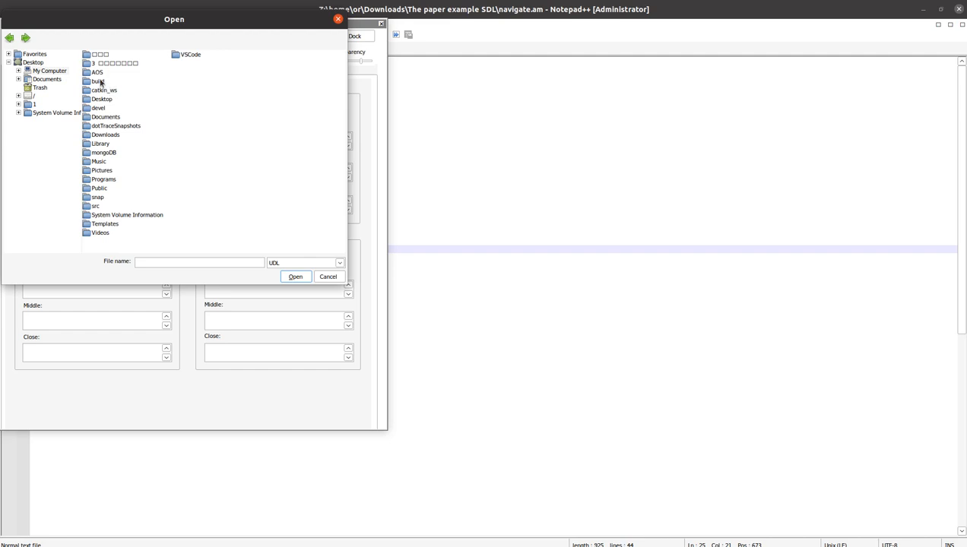
double_click(93, 71)
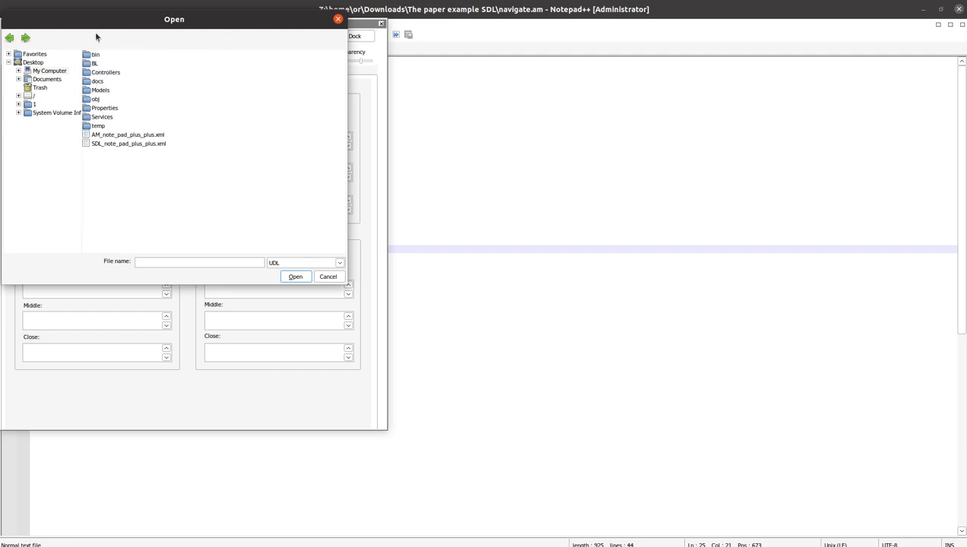
mouse_move(114, 134)
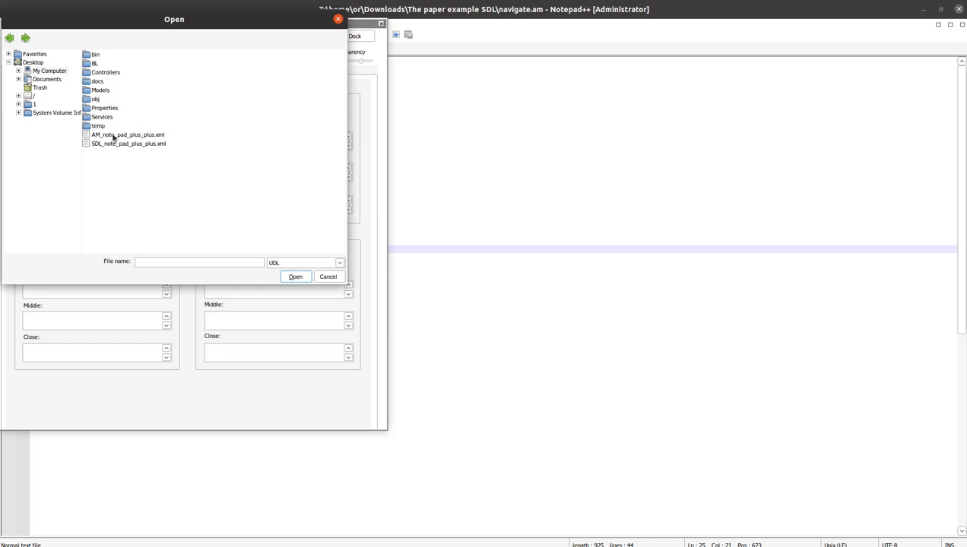
click(127, 134)
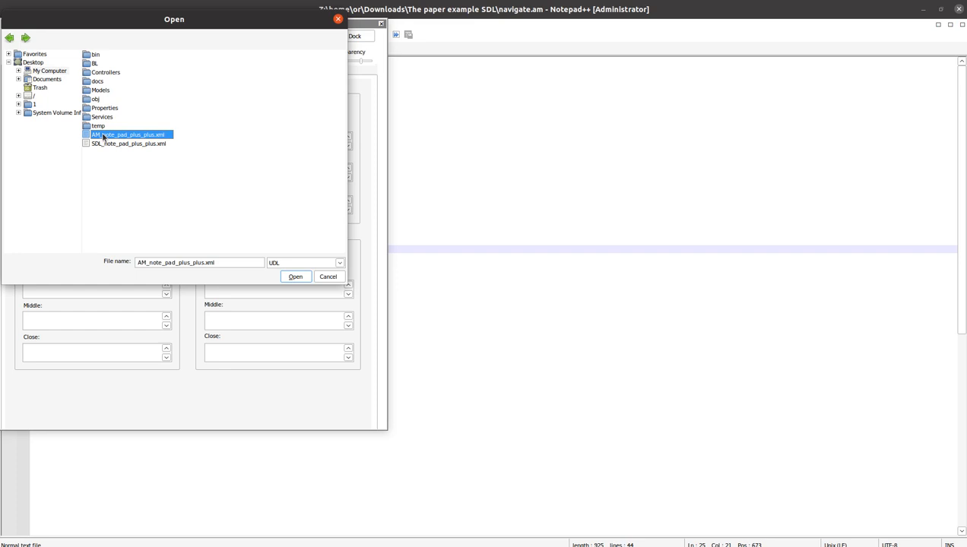
mouse_move(93, 143)
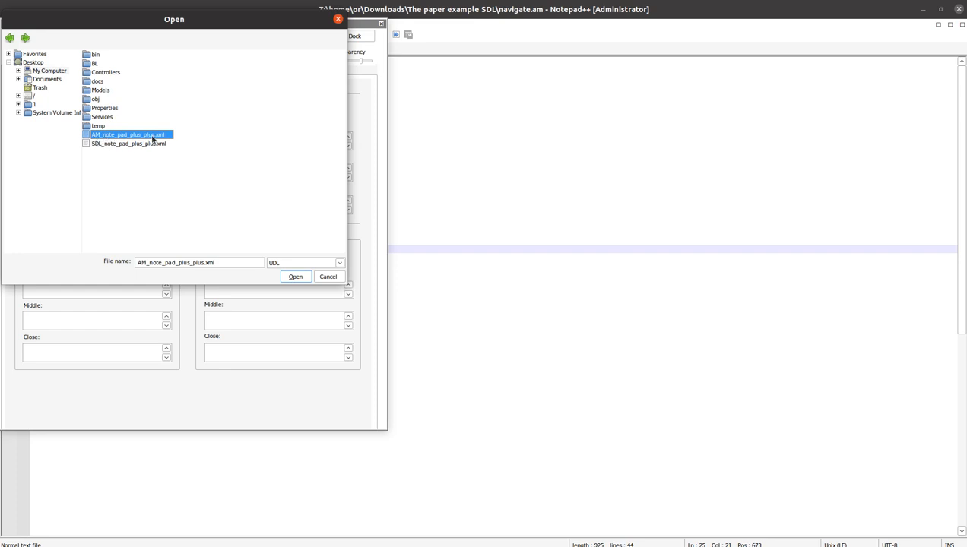
mouse_move(96, 152)
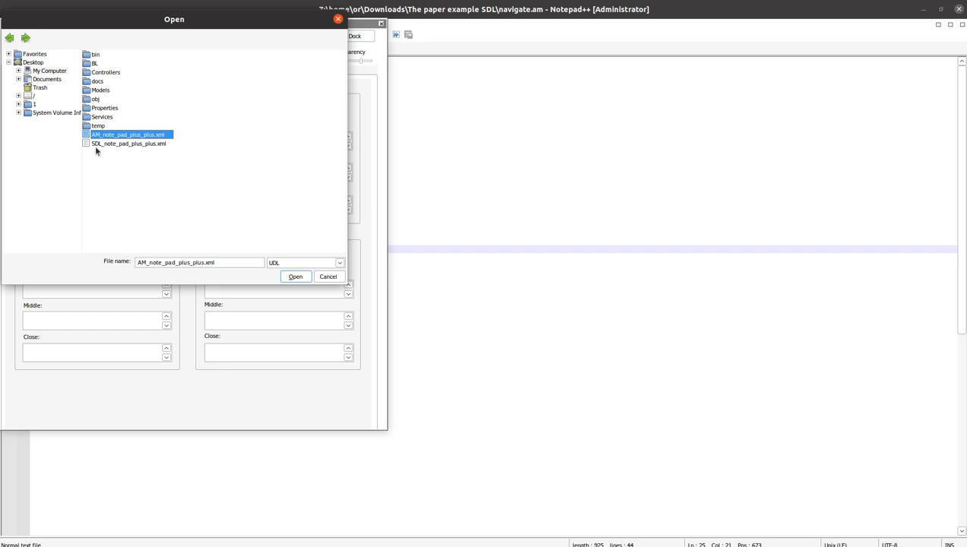
mouse_move(93, 146)
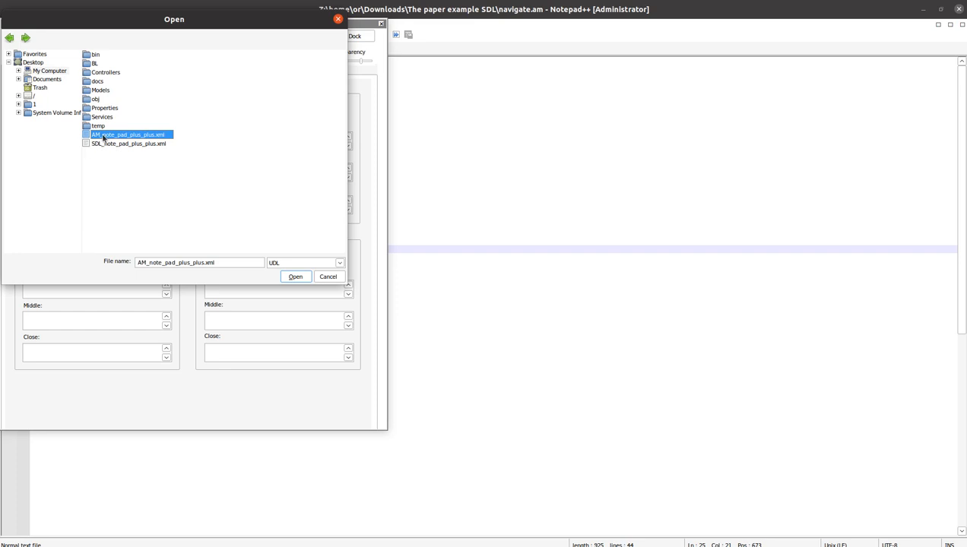
click(128, 143)
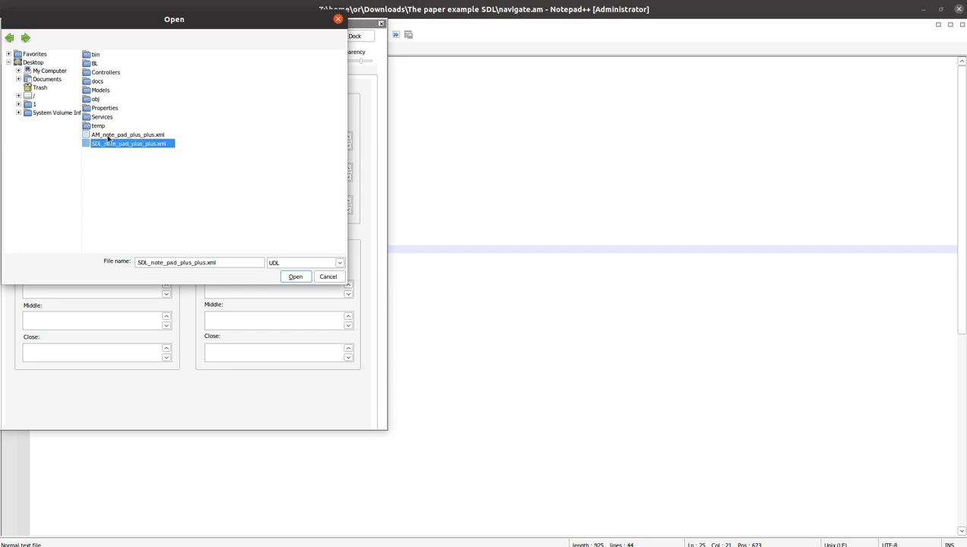
click(295, 277)
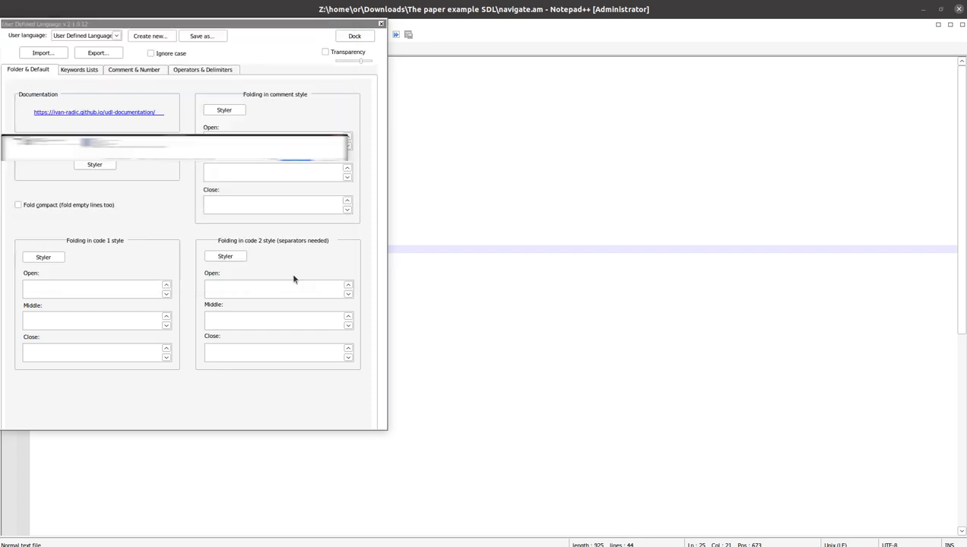
click(36, 54)
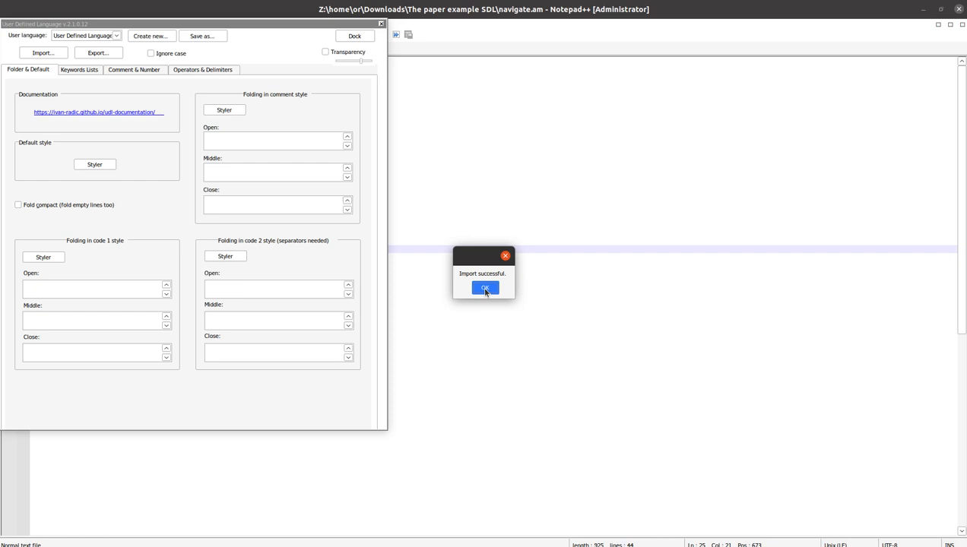
- Dismiss the import message, cancel the Open dialog and close the language editor
click(485, 289)
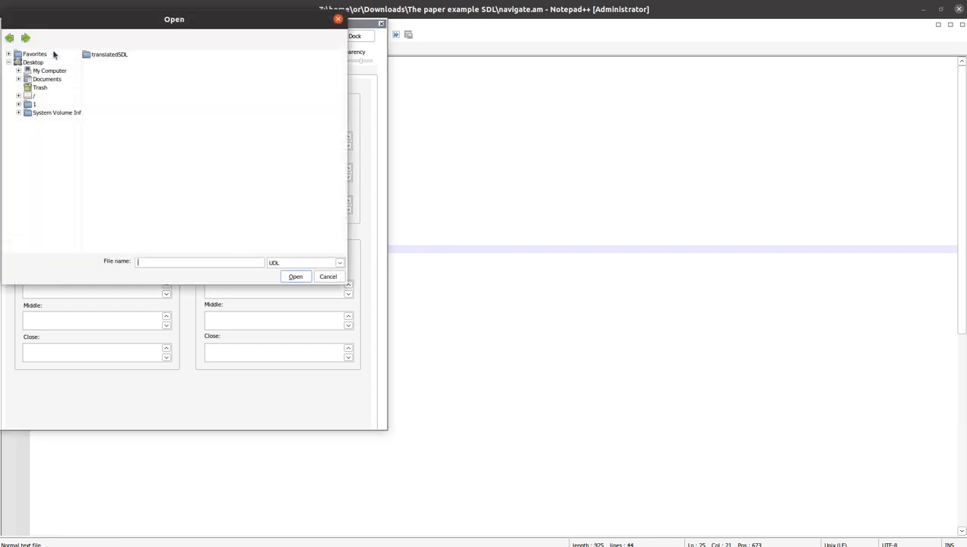
mouse_move(216, 109)
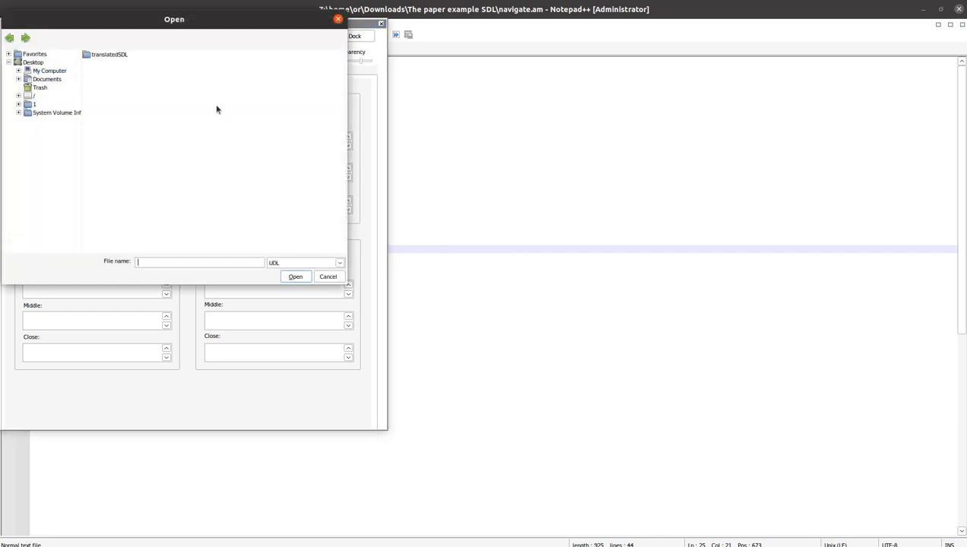
click(329, 276)
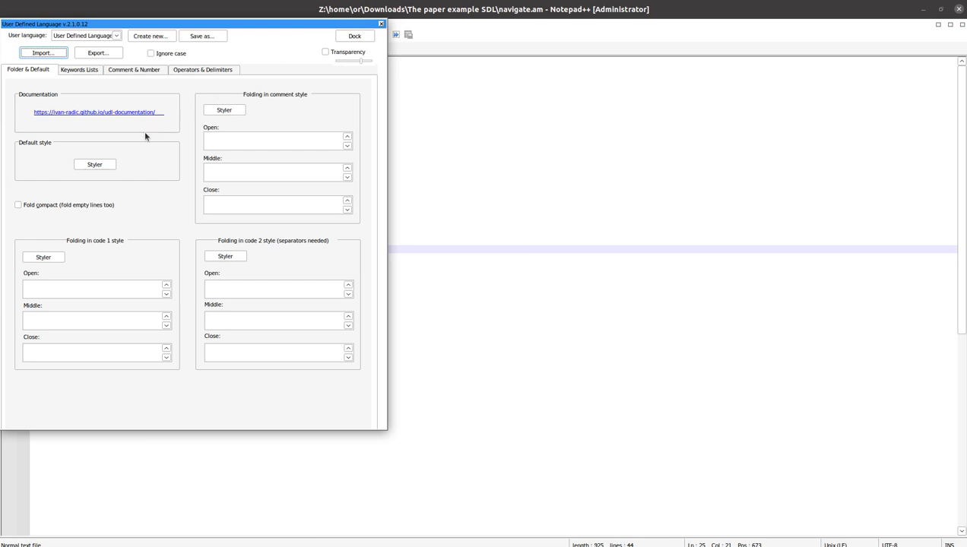
mouse_move(143, 190)
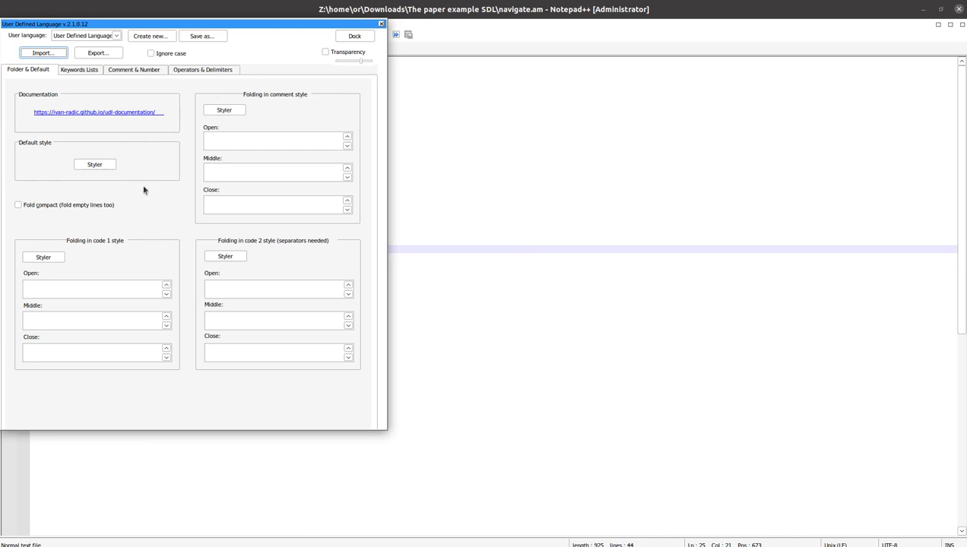
mouse_move(384, 25)
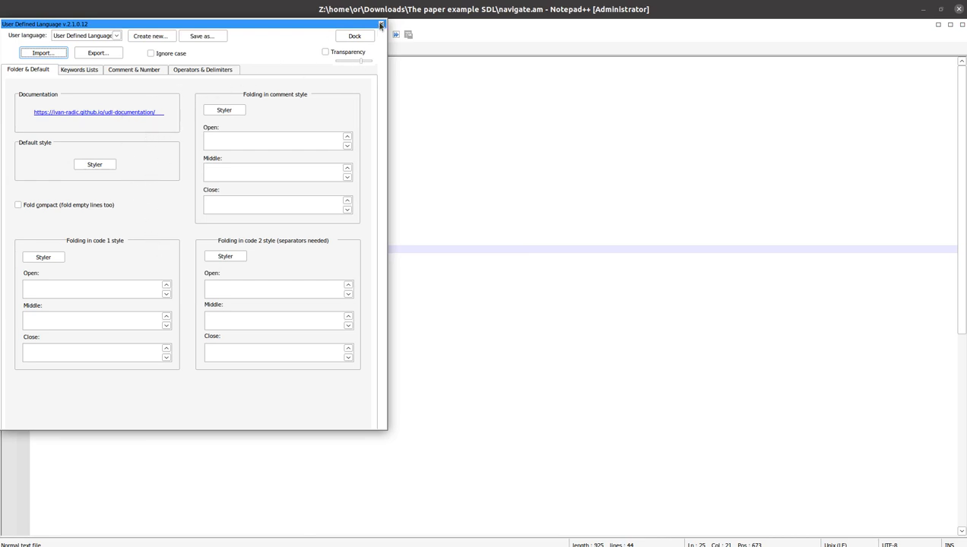
click(378, 24)
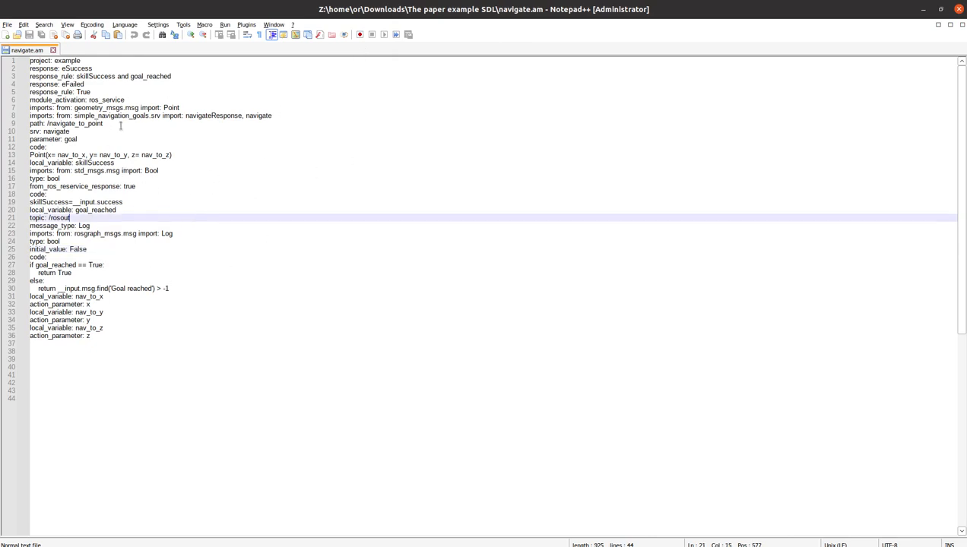
- Apply the SDL user-defined language to navigate.am so its keywords are coloured
click(123, 25)
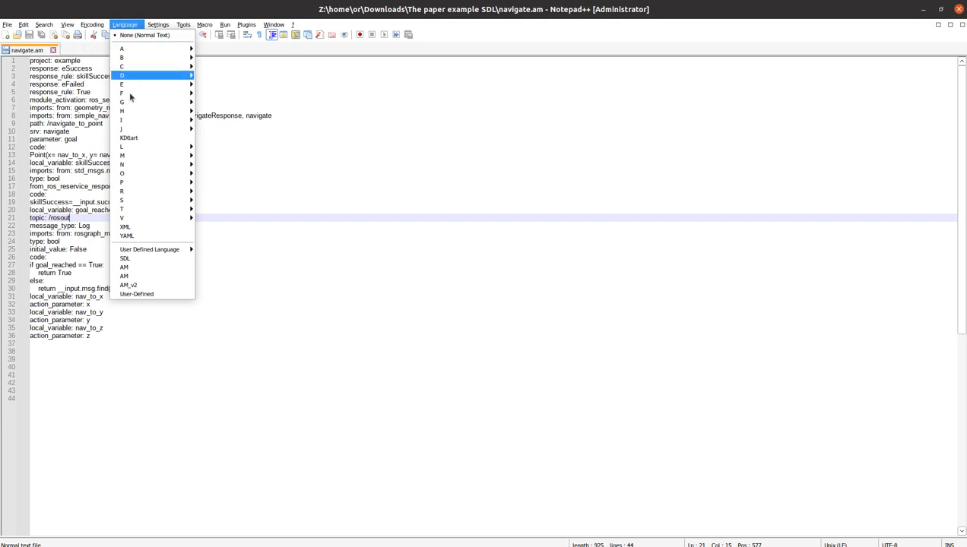
mouse_move(160, 268)
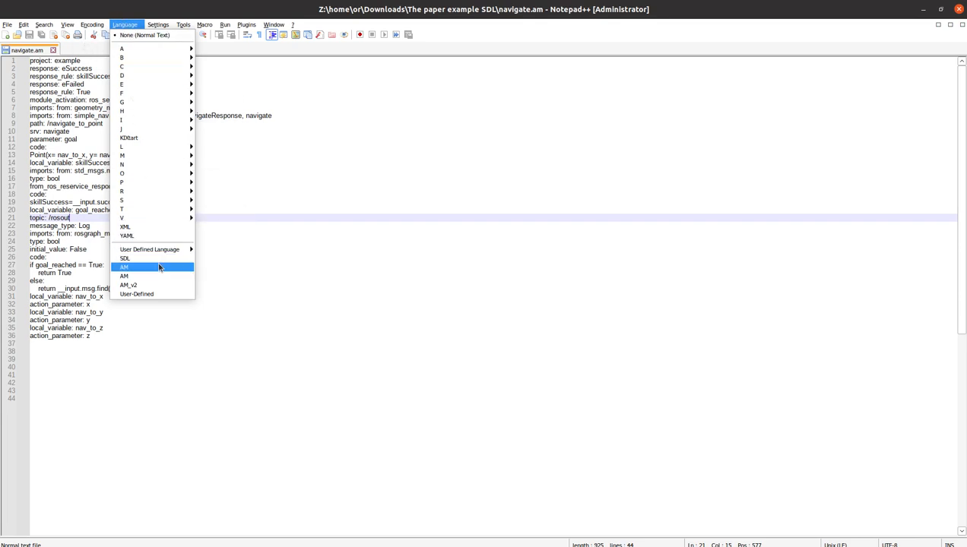
mouse_move(151, 258)
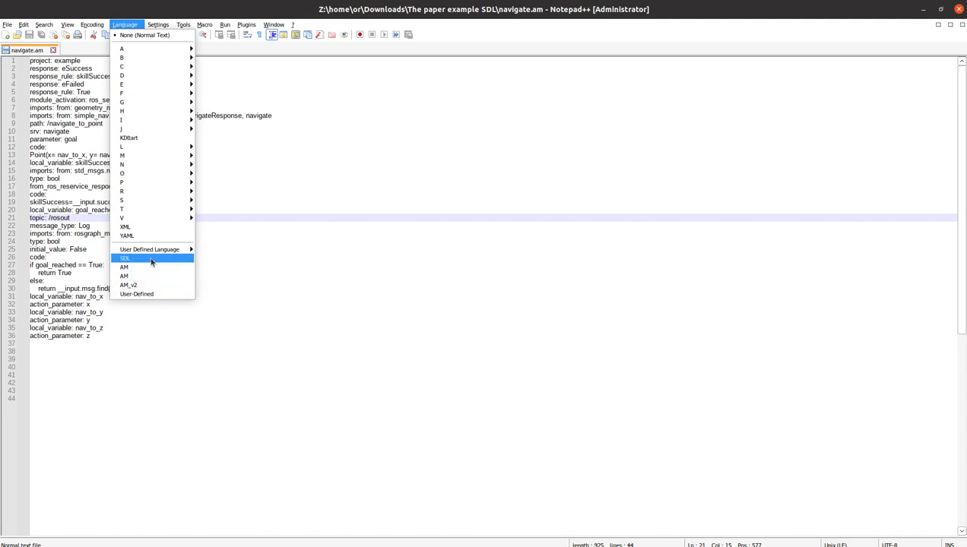
mouse_move(149, 258)
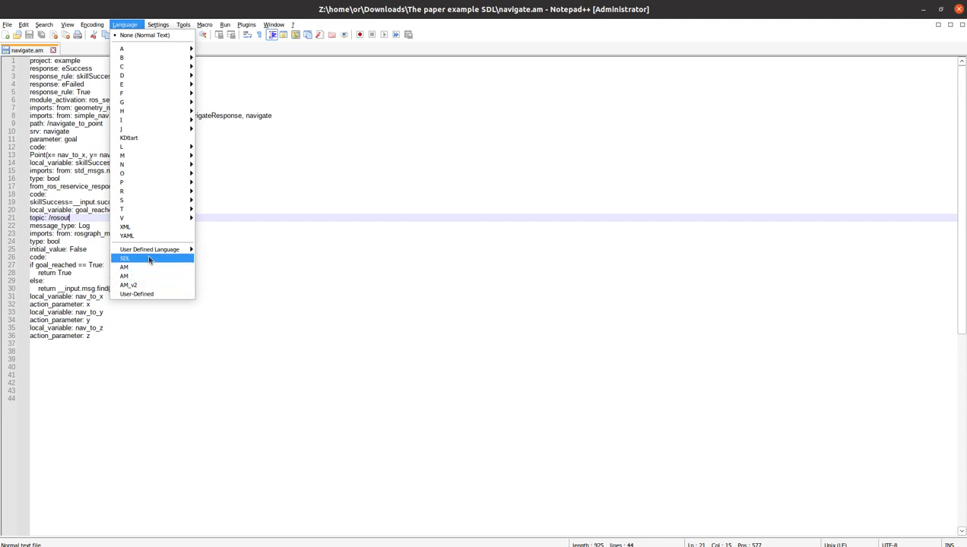
click(125, 258)
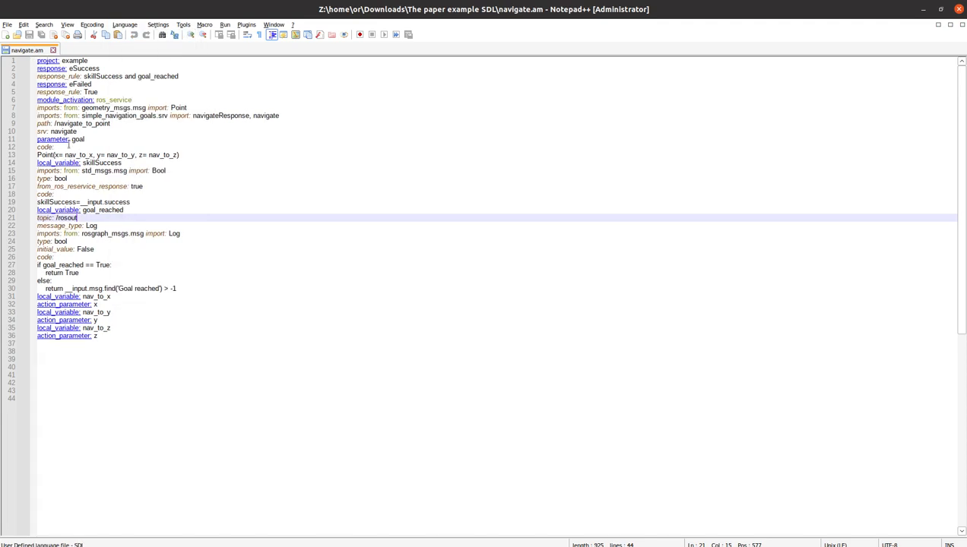